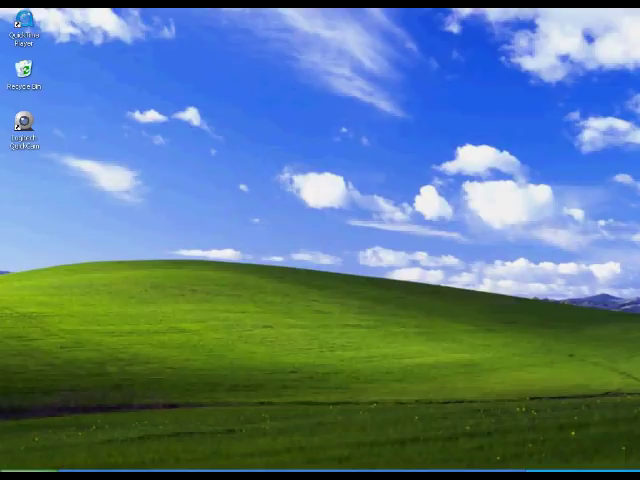
pyautogui.moveTo(20, 464)
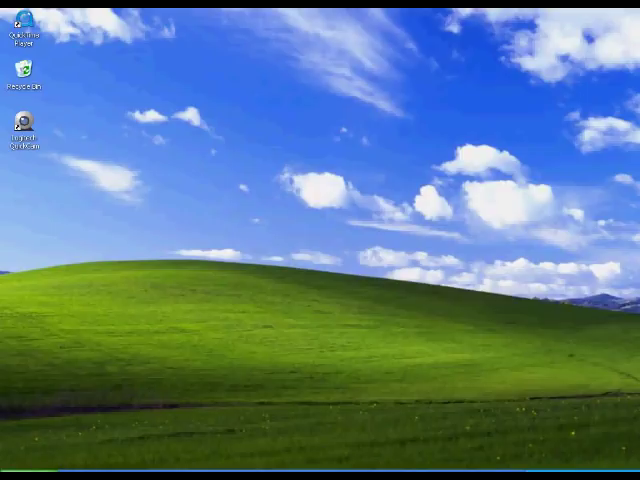
# - Open Control Panel from the Start menu in category view
pyautogui.click(20, 456)
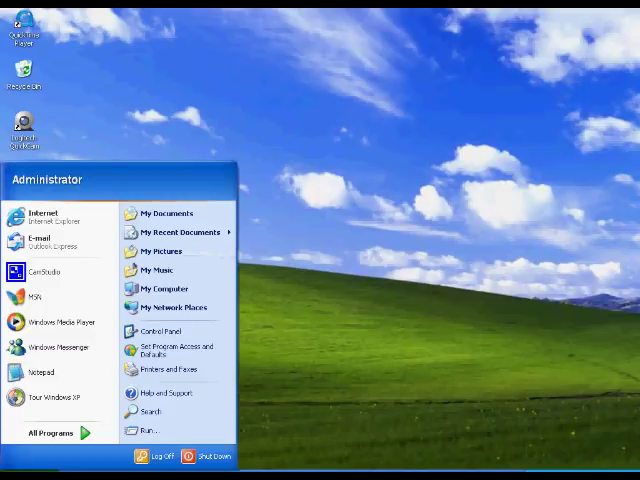
pyautogui.moveTo(170, 368)
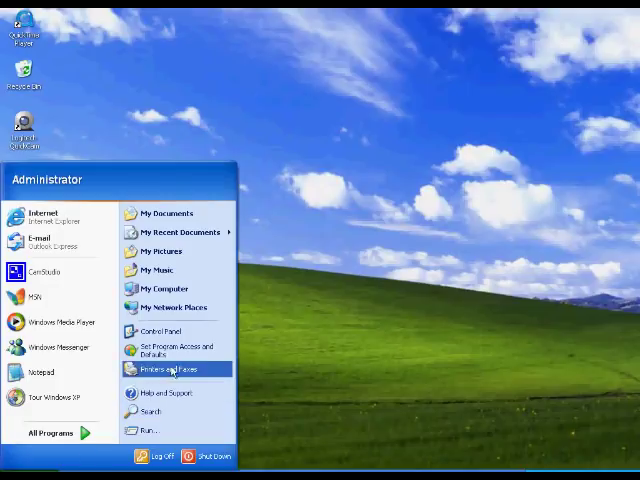
pyautogui.click(162, 332)
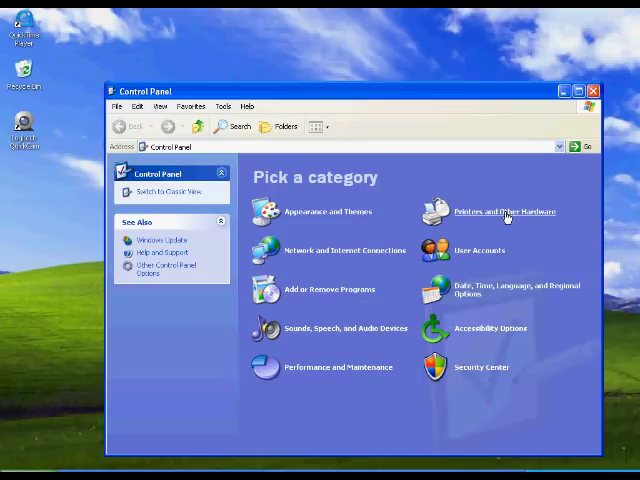
# - From Keyboard properties, reach the standard keyboard device's Driver page and start Update Driver
pyautogui.click(504, 212)
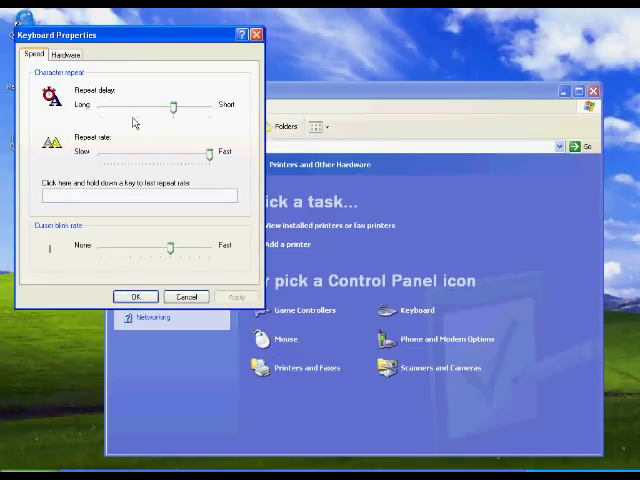
pyautogui.click(64, 54)
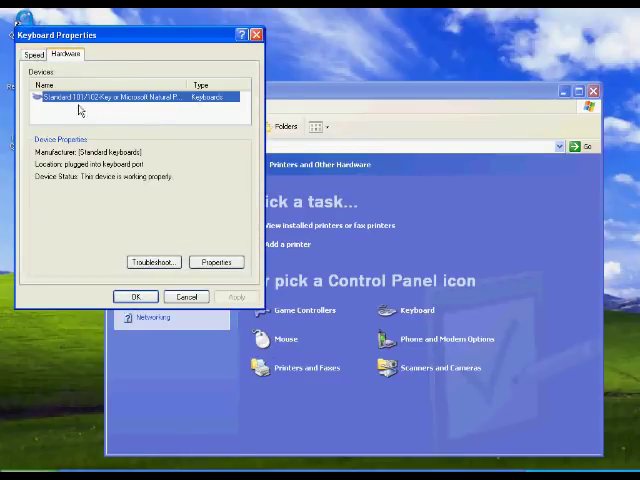
pyautogui.click(130, 96)
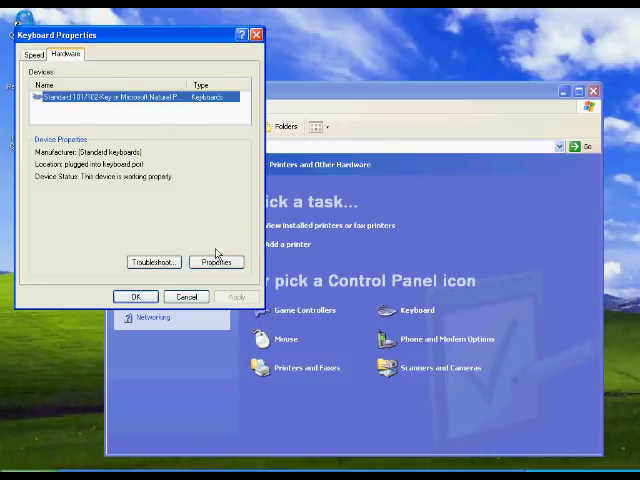
pyautogui.click(216, 262)
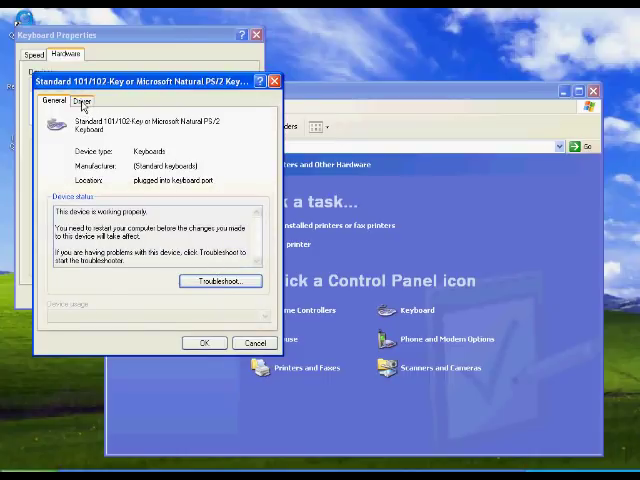
pyautogui.click(78, 100)
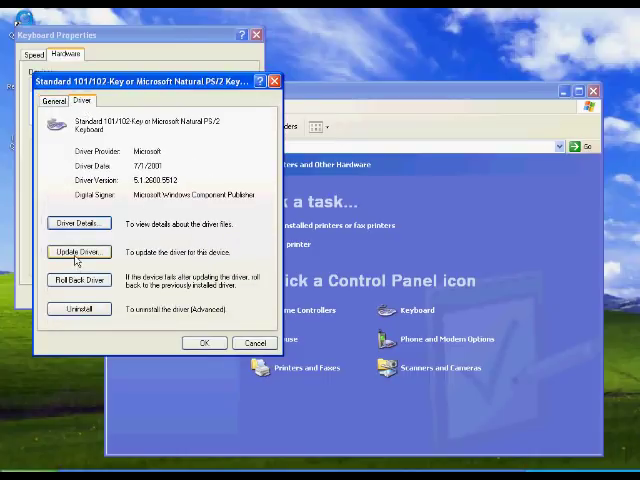
pyautogui.click(80, 252)
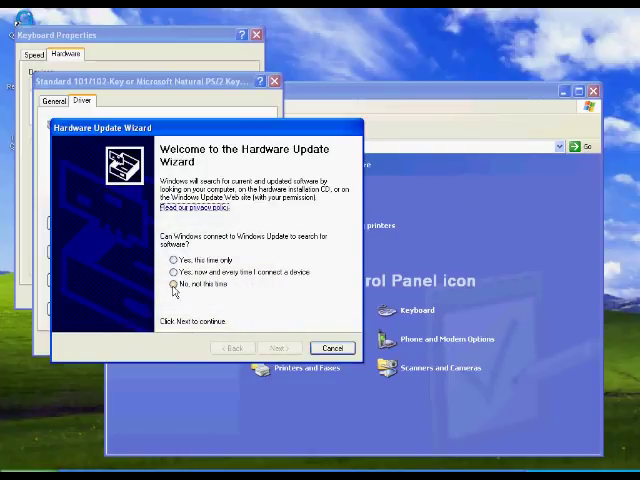
# - Decline Windows Update, then choose installing from a list or specific location instead of automatic install
pyautogui.click(172, 288)
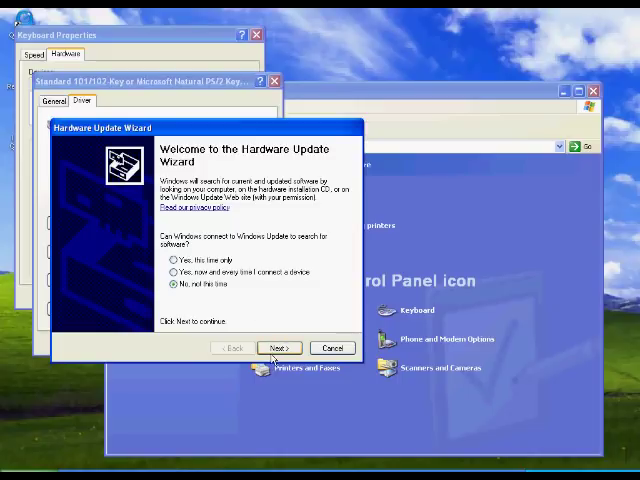
pyautogui.click(280, 348)
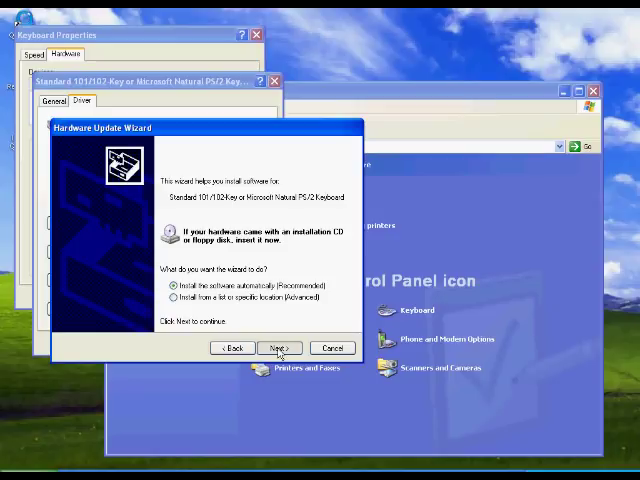
pyautogui.click(278, 348)
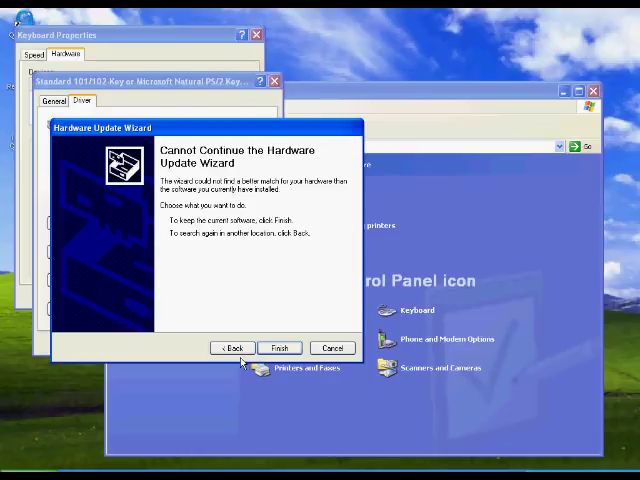
pyautogui.click(232, 348)
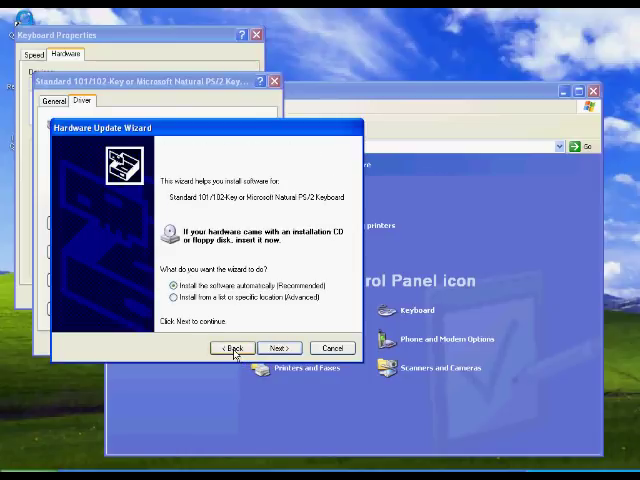
pyautogui.click(172, 300)
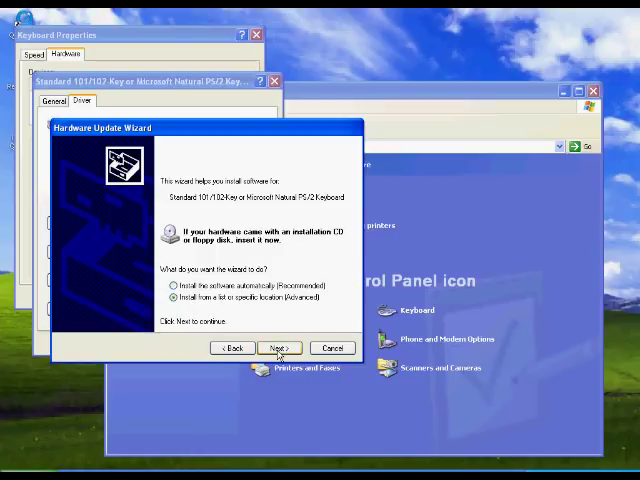
pyautogui.click(278, 348)
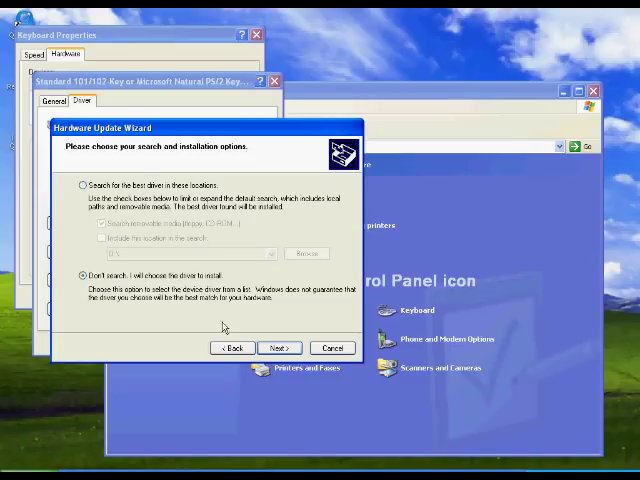
# - Select Japanese PS/2 Keyboard (106/109 Key) from the full keyboard list and proceed
pyautogui.click(280, 348)
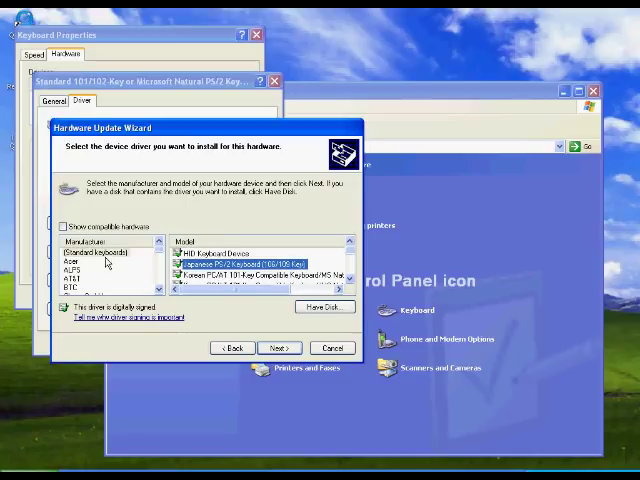
pyautogui.moveTo(202, 308)
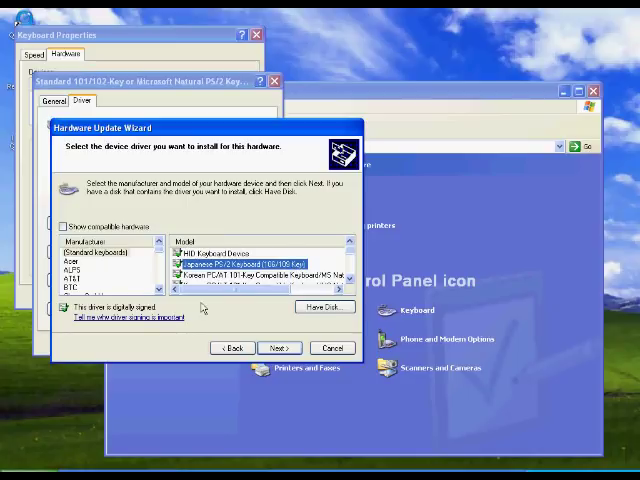
pyautogui.click(280, 348)
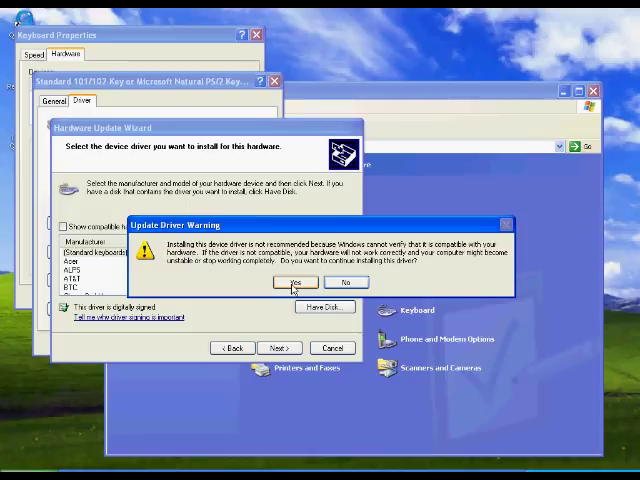
# - Answer Yes to the Update Driver Warning about possible incompatibility
pyautogui.click(292, 284)
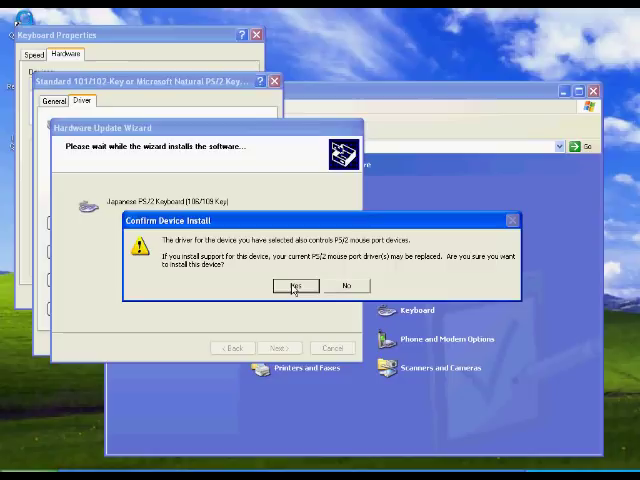
pyautogui.moveTo(290, 290)
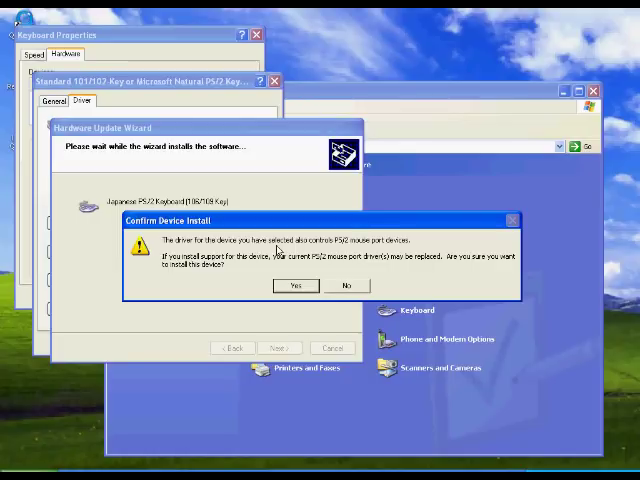
pyautogui.moveTo(284, 250)
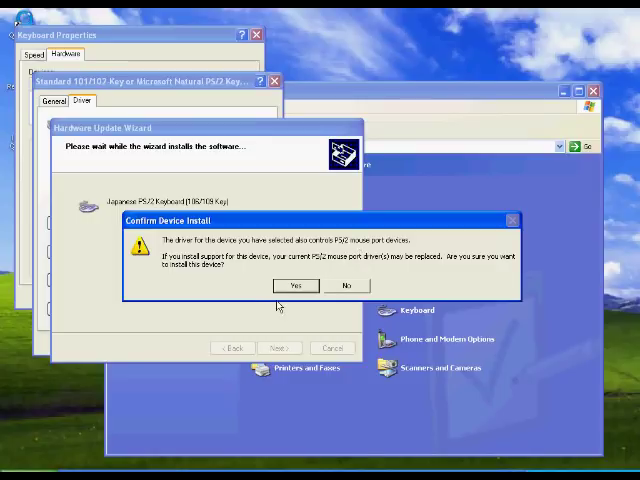
# - Answer Yes to Confirm Device Install so the Japanese keyboard driver installs
pyautogui.click(294, 286)
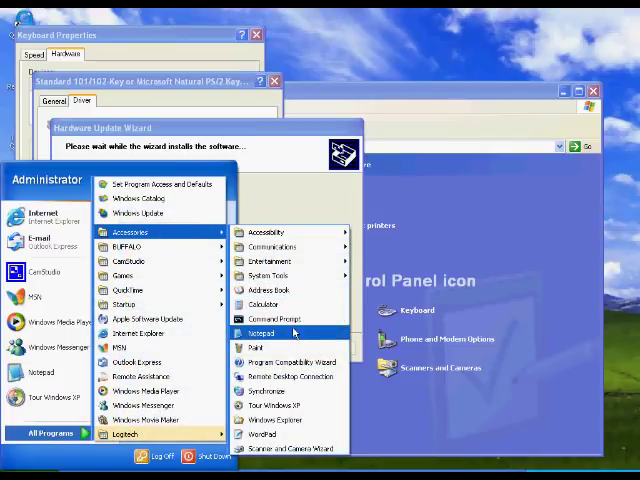
# - Open Notepad, type '8' to test the layout, then close the window
pyautogui.click(264, 332)
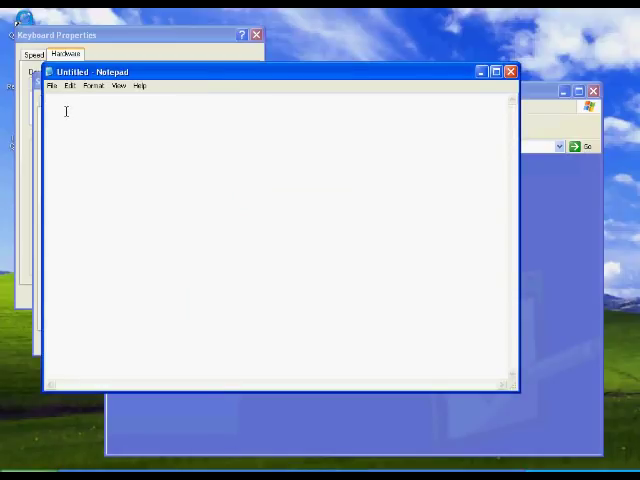
pyautogui.write('8')
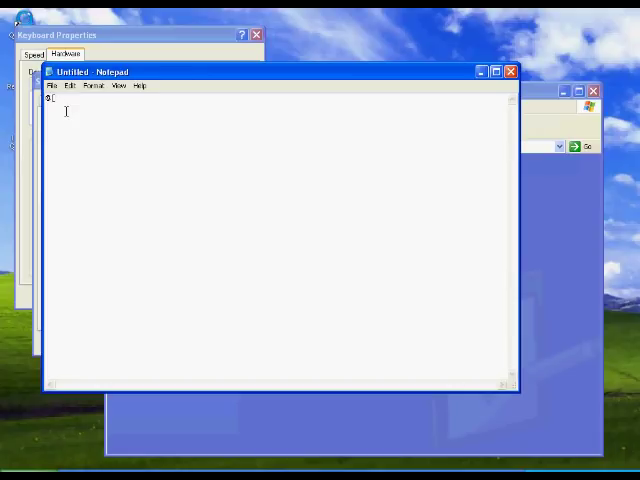
pyautogui.moveTo(324, 40)
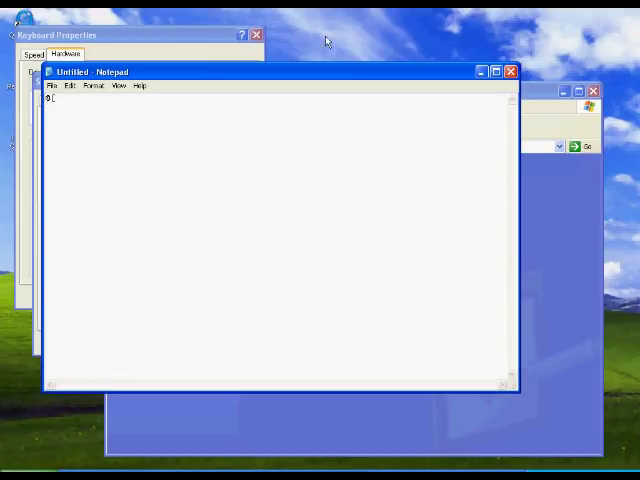
pyautogui.moveTo(336, 138)
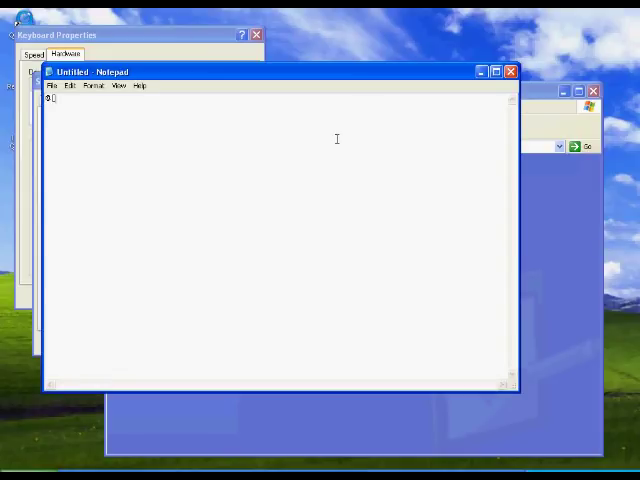
pyautogui.click(508, 72)
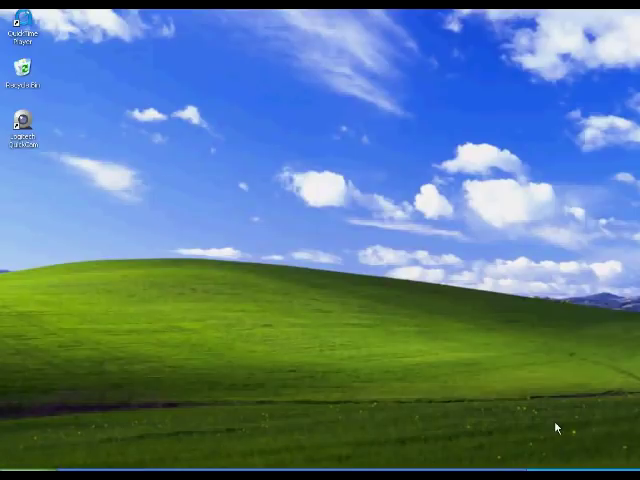
# - Reopen Control Panel from the Start menu to reach regional settings
pyautogui.click(20, 468)
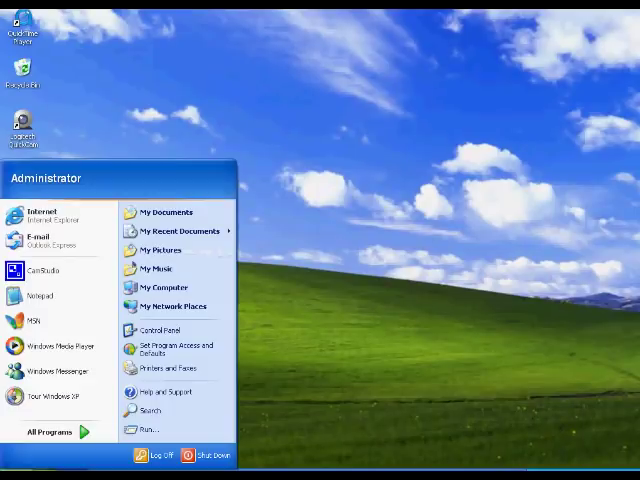
pyautogui.click(156, 328)
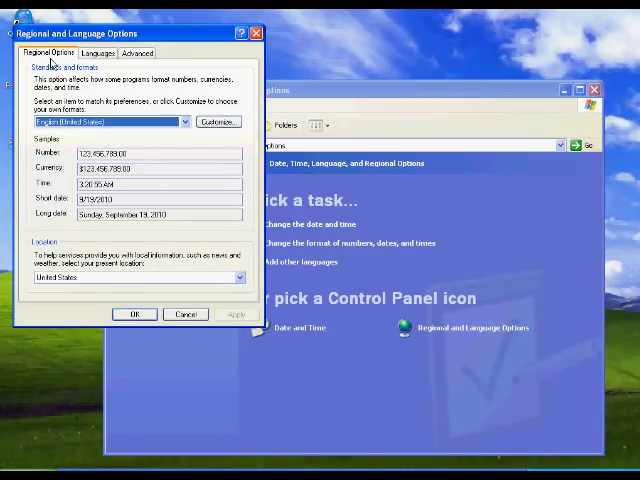
# - On the Languages page, enable 'Install files for East Asian languages', apply, and answer No to restarting
pyautogui.click(96, 52)
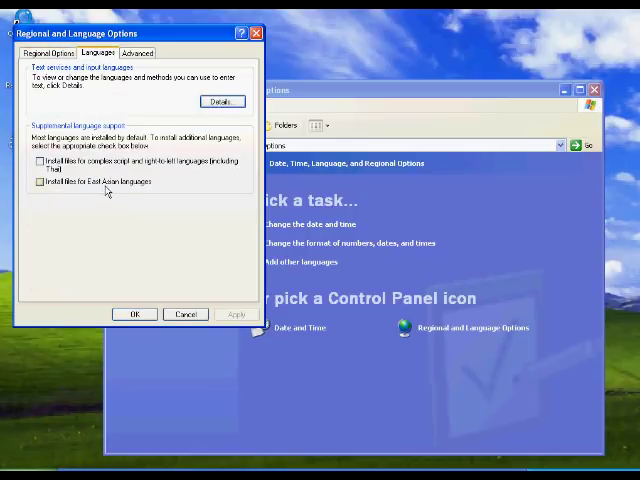
pyautogui.click(40, 184)
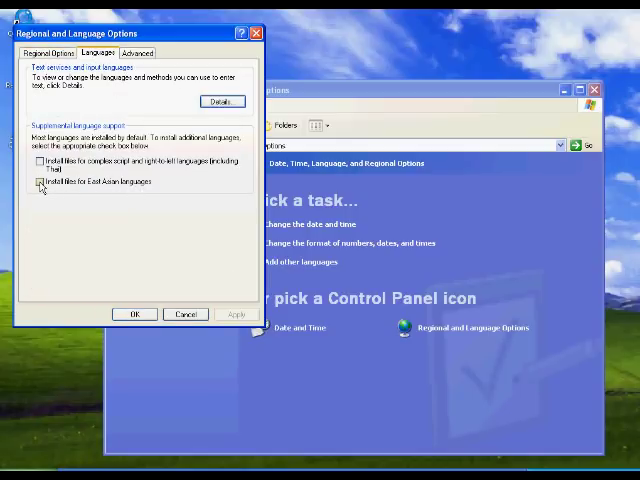
pyautogui.click(36, 182)
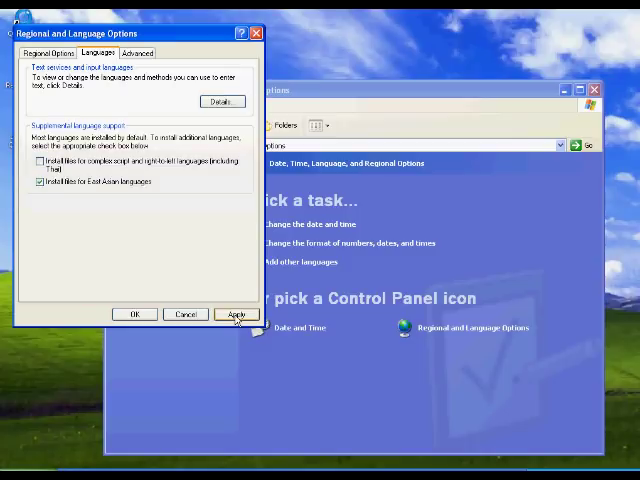
pyautogui.click(236, 314)
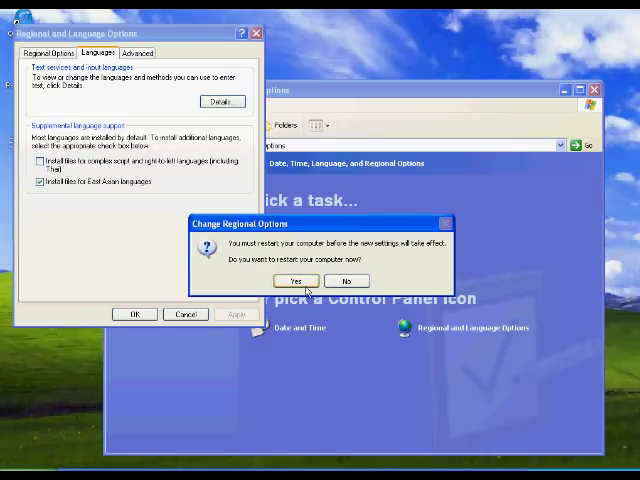
pyautogui.moveTo(346, 280)
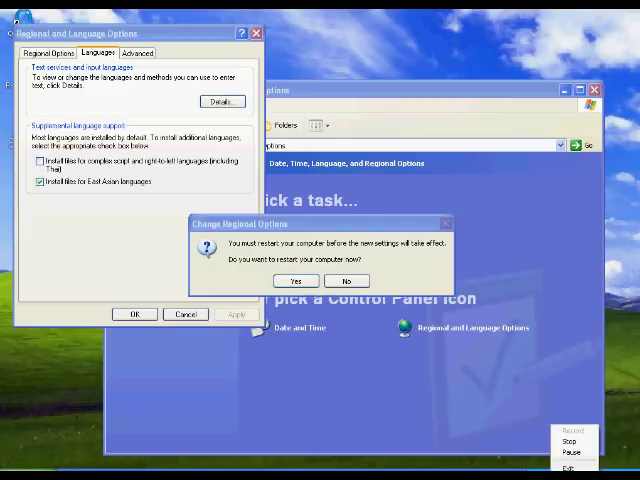
pyautogui.click(346, 280)
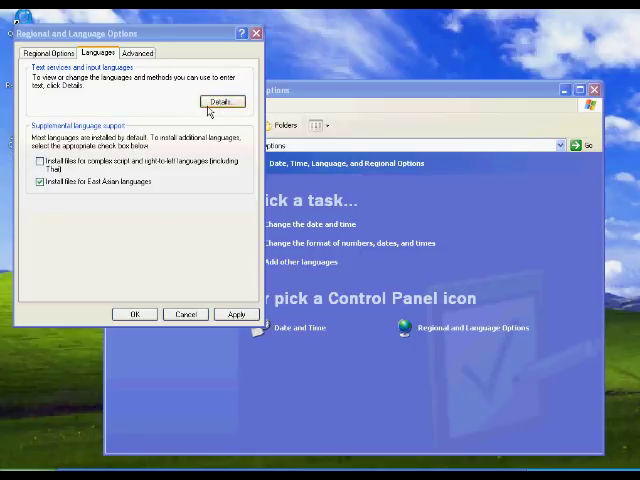
# - In Text Services Details, keep English (United States) as default and start Add Input Language
pyautogui.click(220, 100)
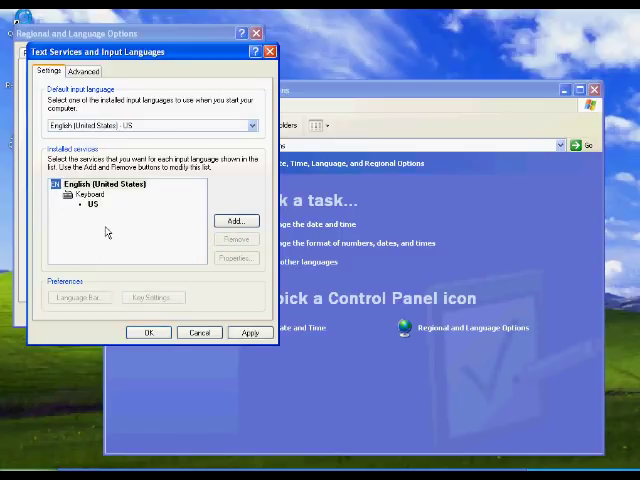
pyautogui.click(252, 126)
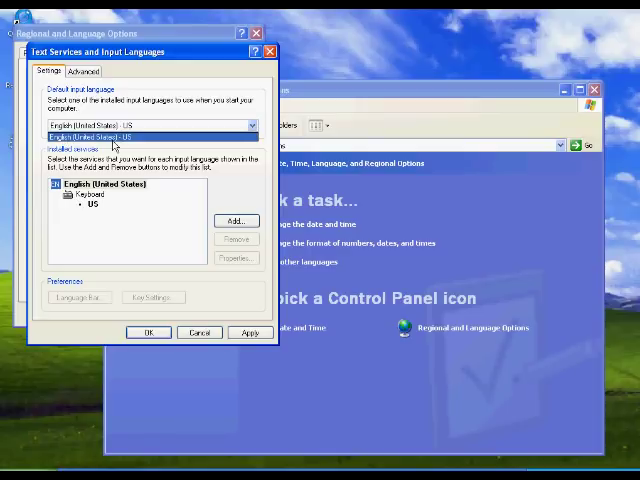
pyautogui.click(144, 124)
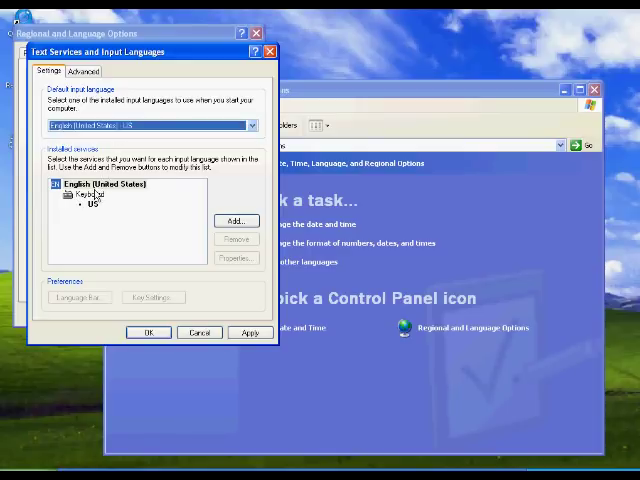
pyautogui.click(236, 220)
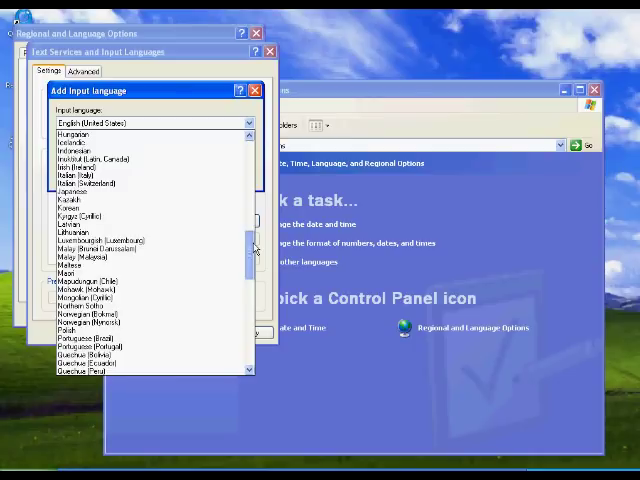
# - Add Japanese - Microsoft IME Standard 2002 ver. 8.1 and set it as the default input language
pyautogui.click(76, 192)
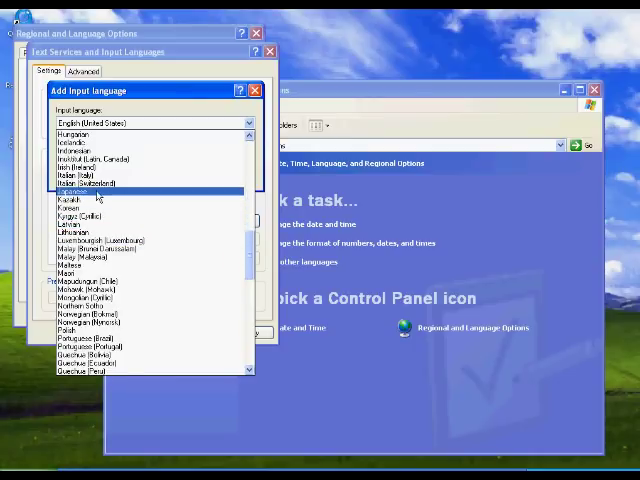
pyautogui.click(84, 188)
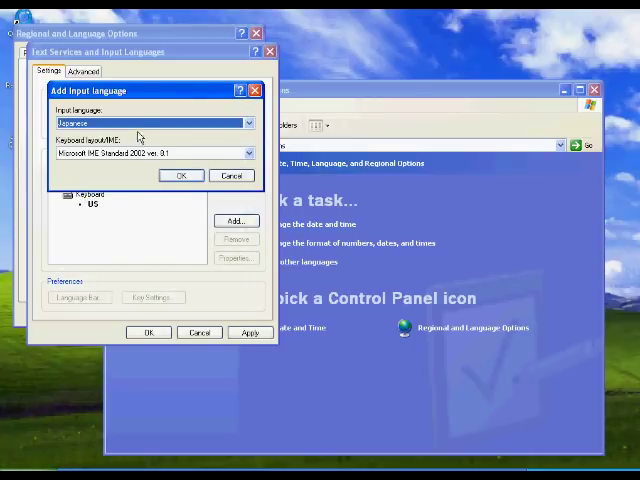
pyautogui.click(180, 176)
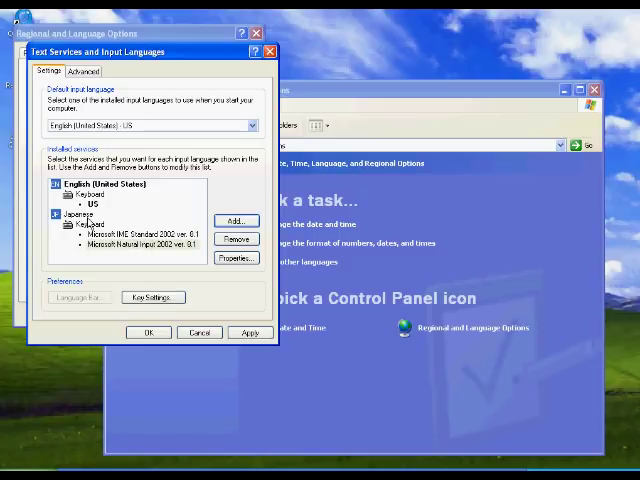
pyautogui.click(252, 126)
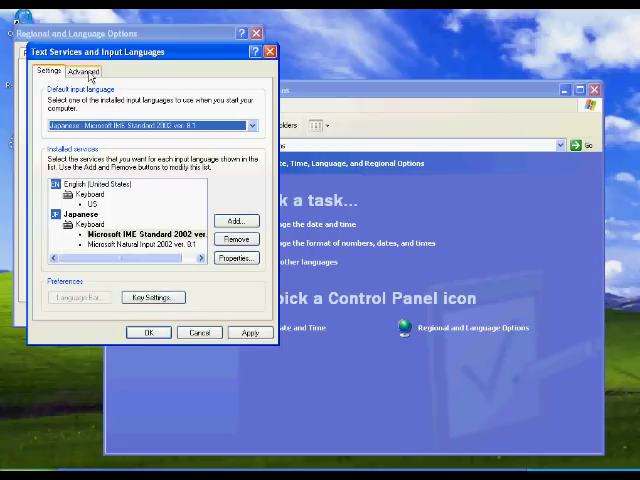
# - Accept the text services settings from the Advanced tab and answer No to restarting now
pyautogui.click(82, 72)
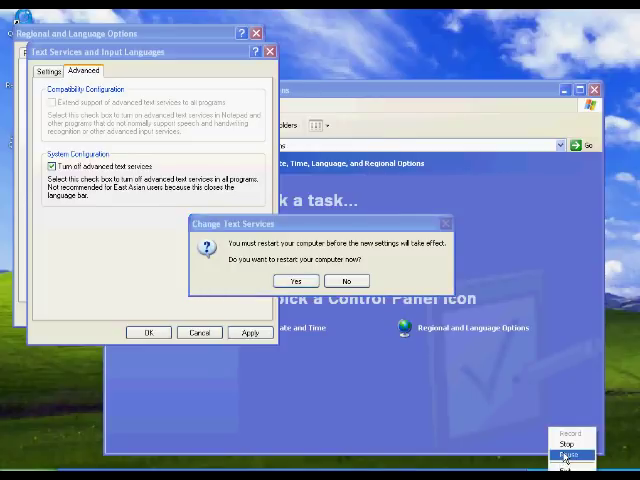
pyautogui.click(346, 280)
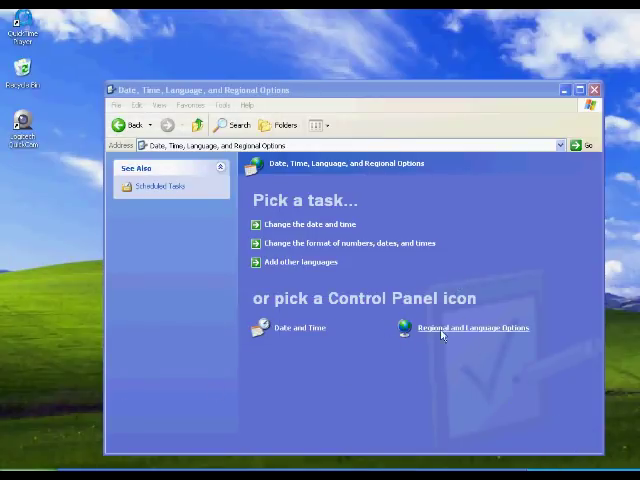
# - Return to the Control Panel categories and reopen Date, Time, Language, and Regional Options
pyautogui.click(124, 124)
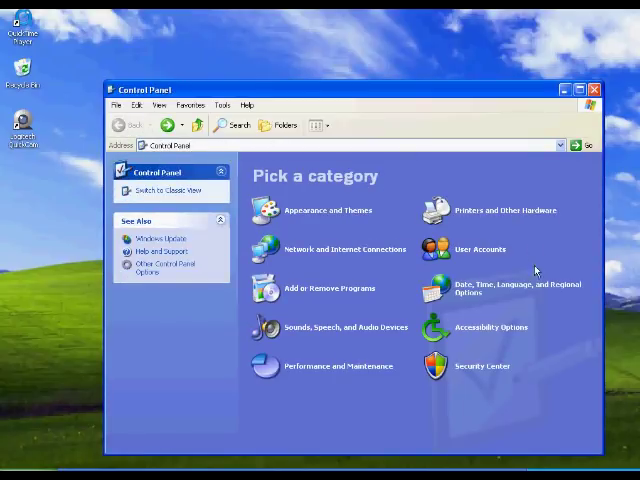
pyautogui.moveTo(524, 290)
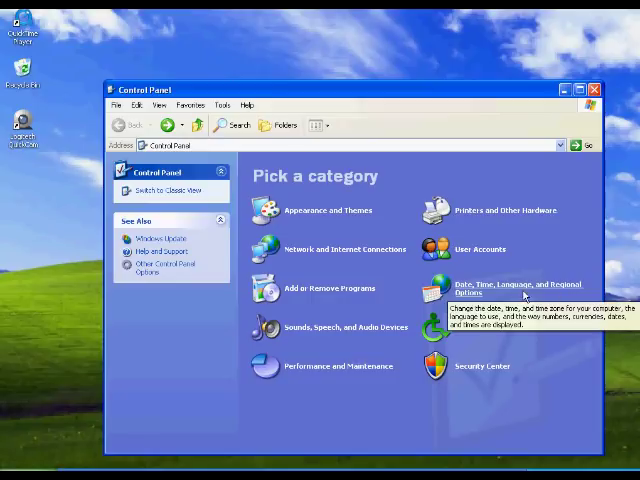
pyautogui.click(504, 288)
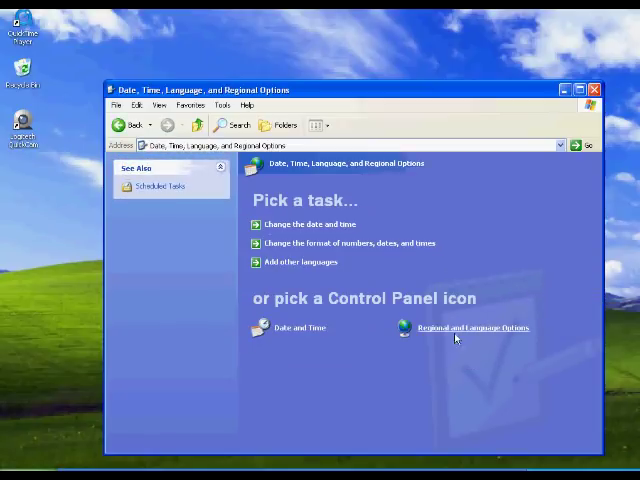
pyautogui.moveTo(472, 372)
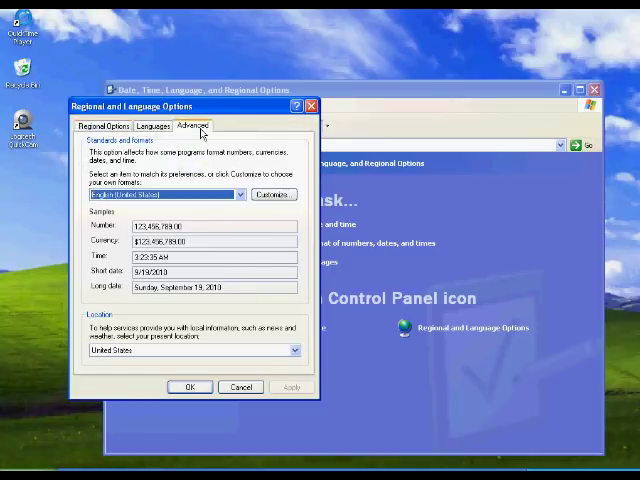
# - Choose Japanese as the language for non-Unicode programs on the Advanced tab
pyautogui.click(190, 126)
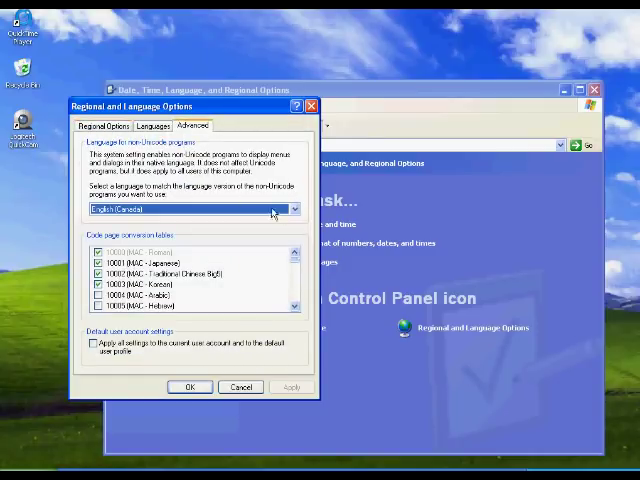
pyautogui.click(294, 208)
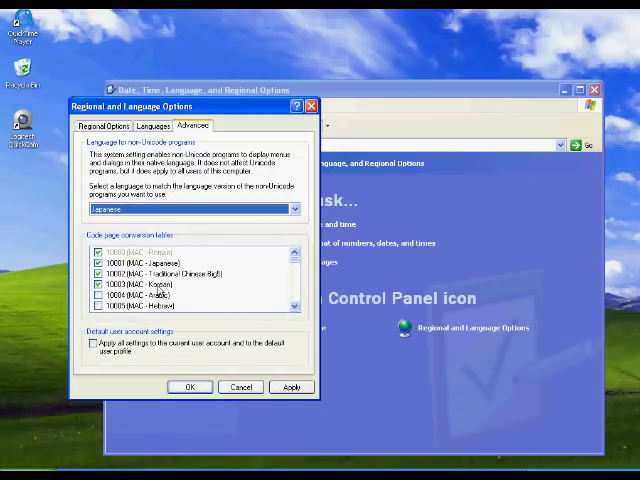
pyautogui.moveTo(256, 370)
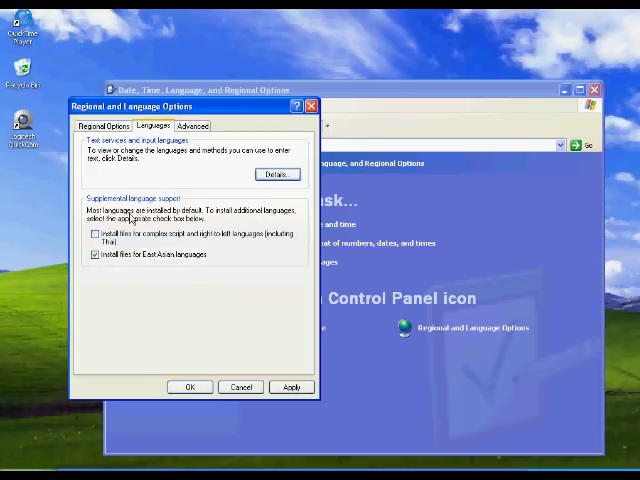
# - Confirm the Text Services input languages via Details, bringing up the restart prompt
pyautogui.click(276, 174)
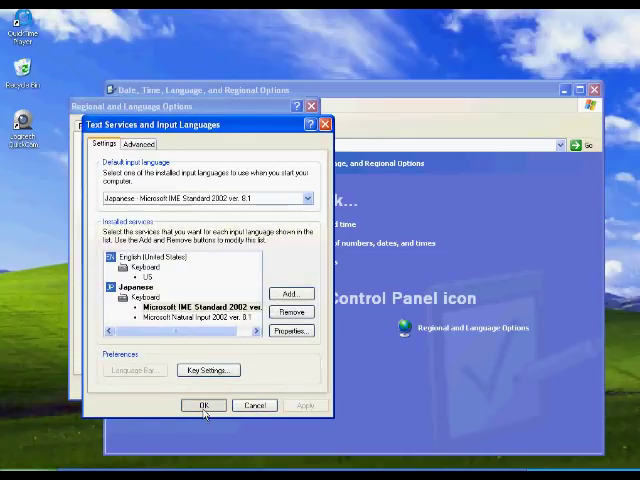
pyautogui.click(204, 404)
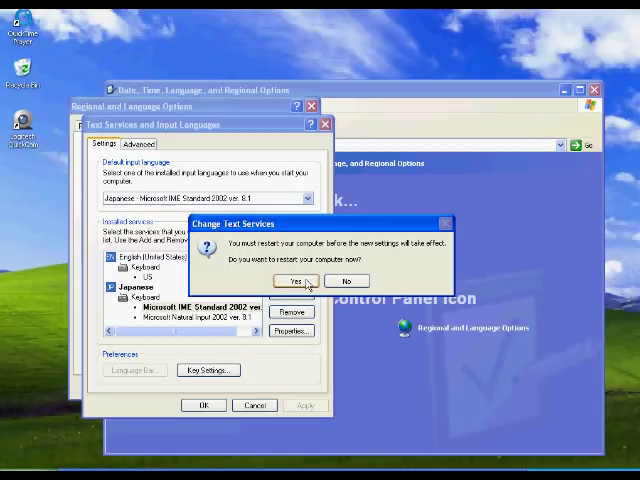